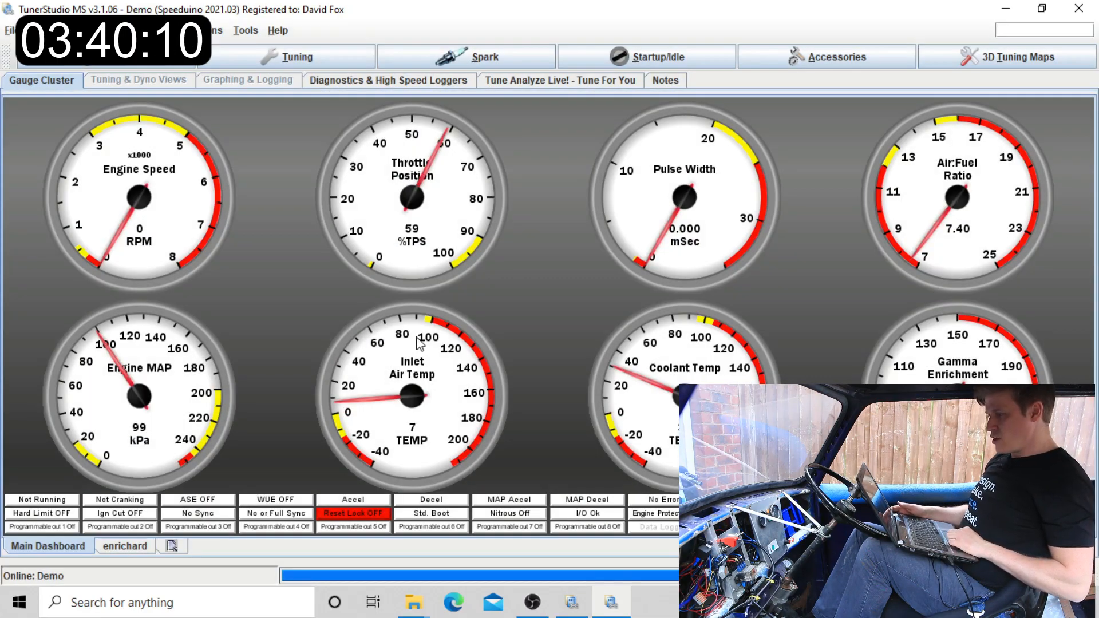
mouse_move(326, 321)
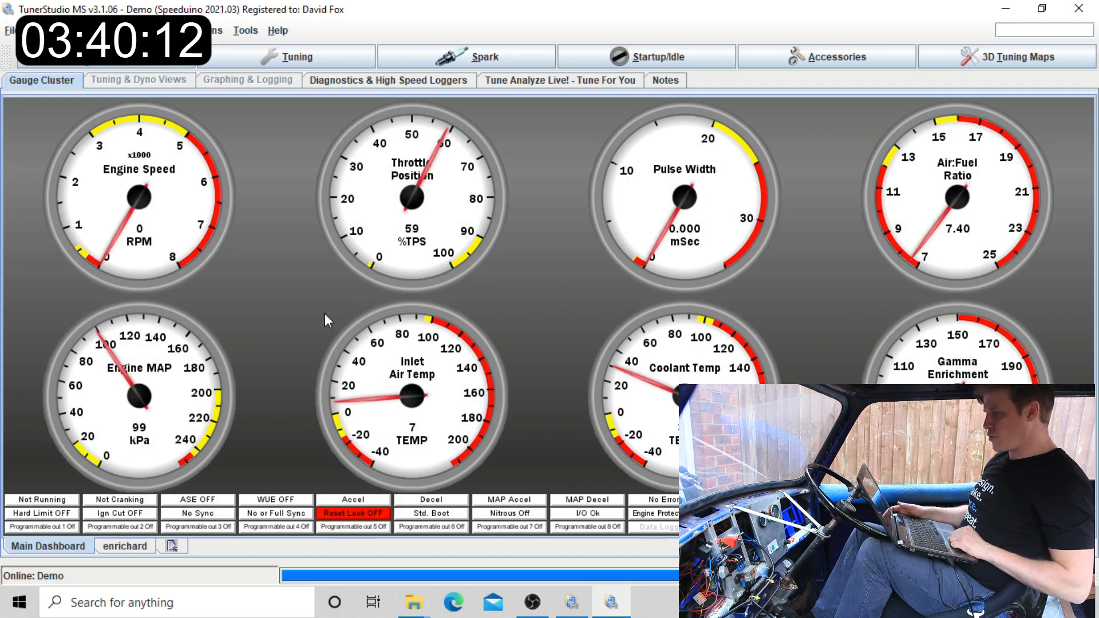
mouse_move(273, 351)
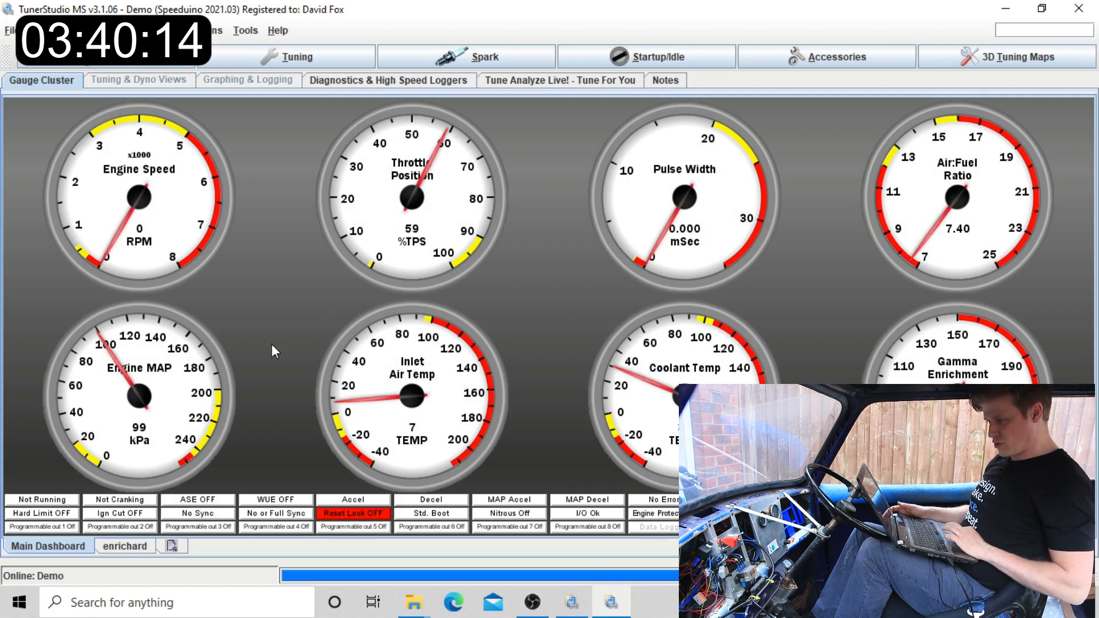
mouse_move(99, 405)
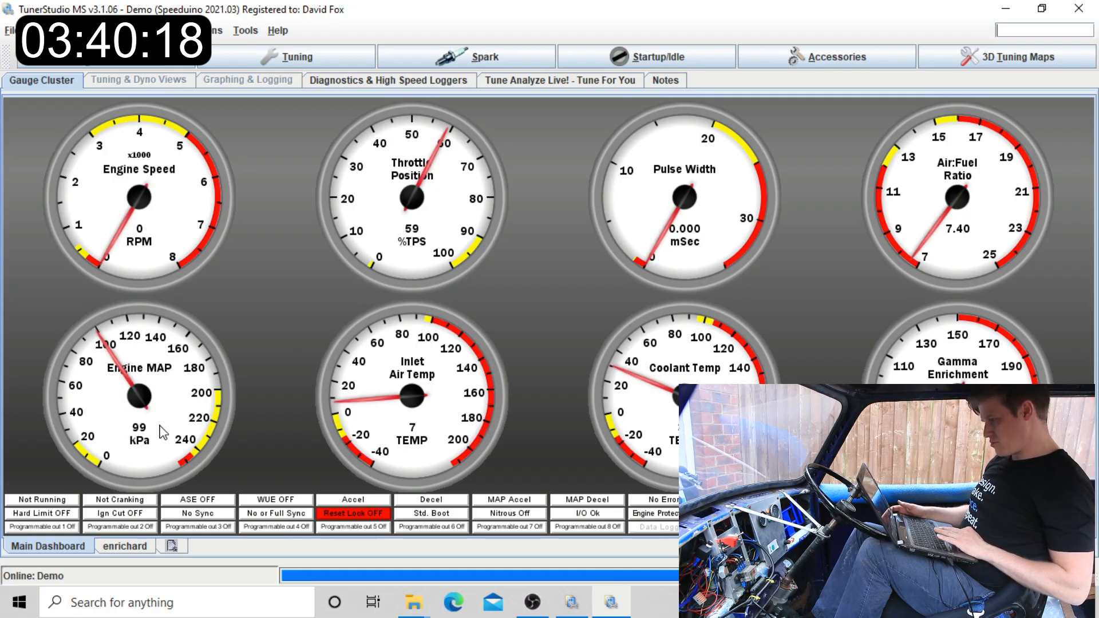
mouse_move(384, 222)
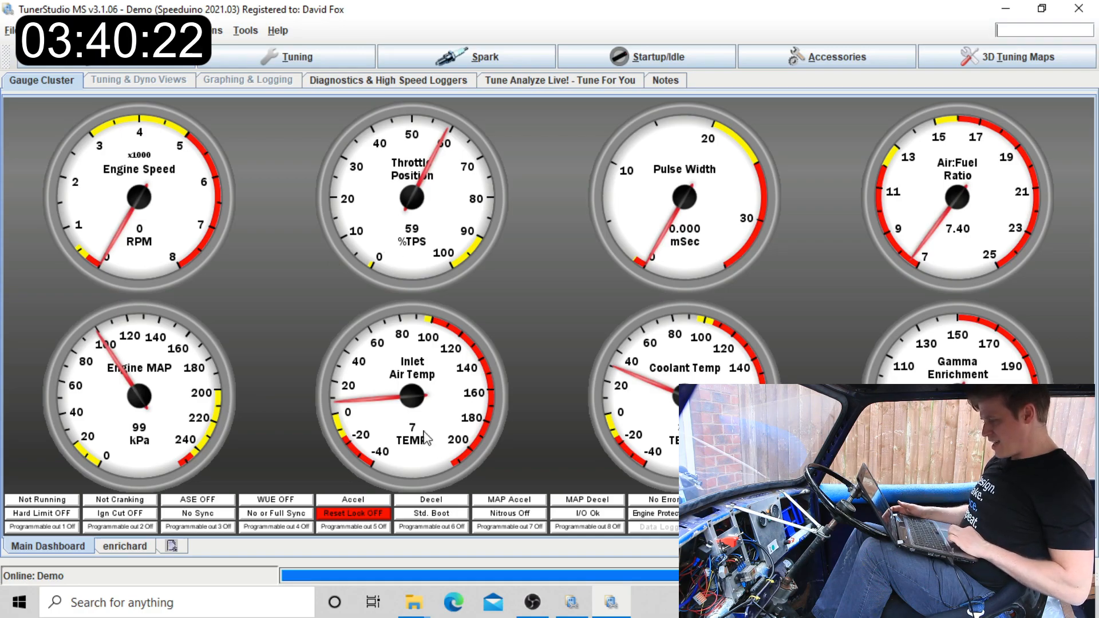
mouse_move(389, 423)
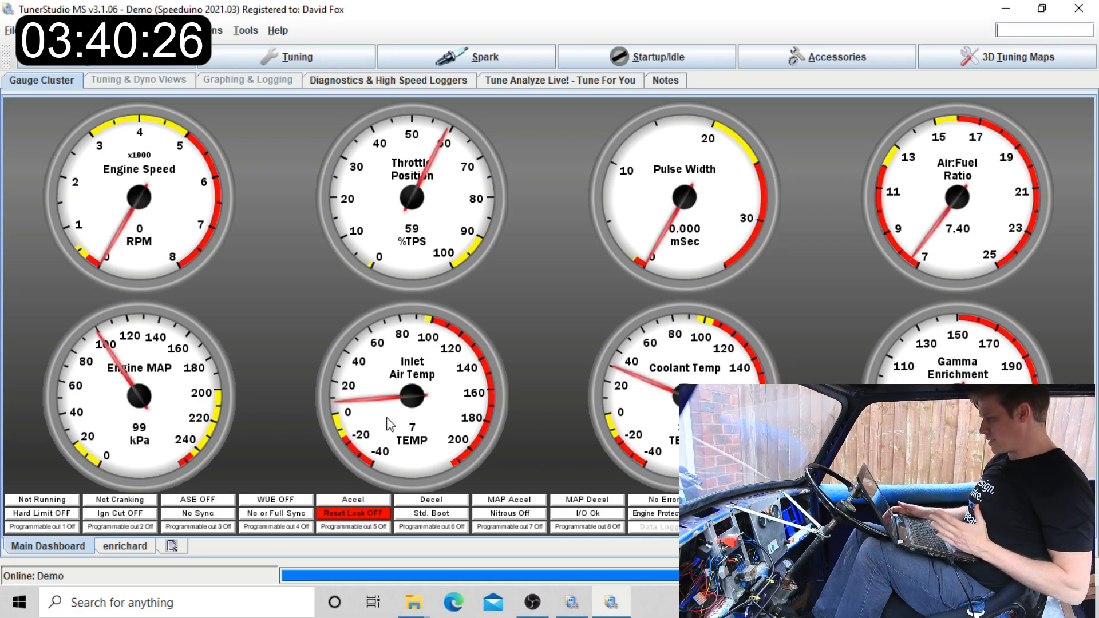
mouse_move(431, 411)
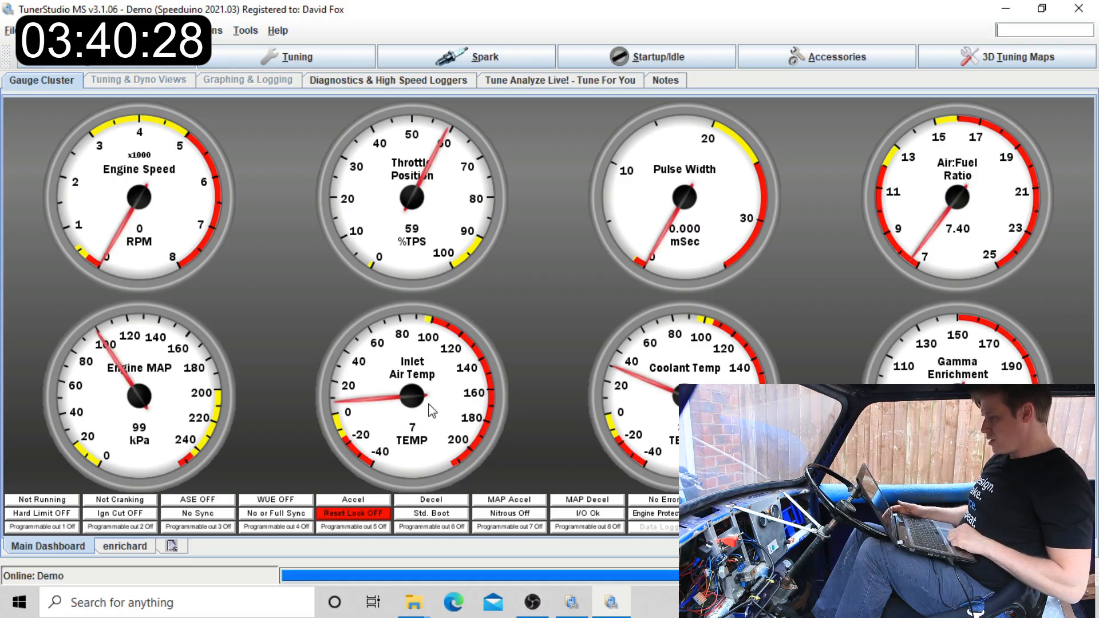
mouse_move(512, 415)
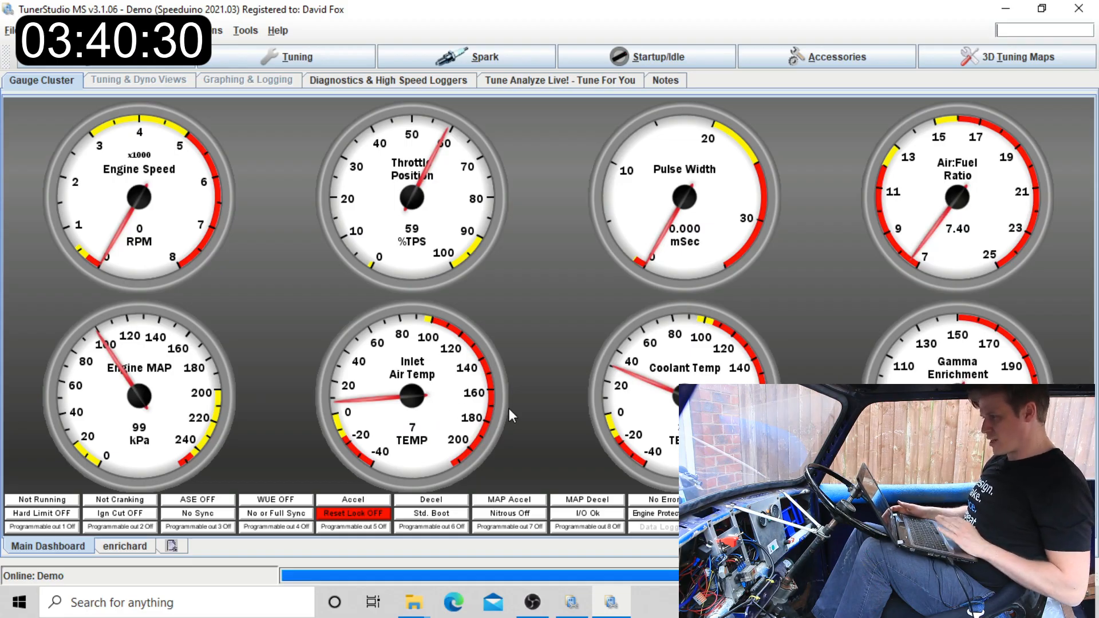
Step: Launch the Calibrate TPS tool from the Tools menu, showing closed 0 and full 255
click(245, 30)
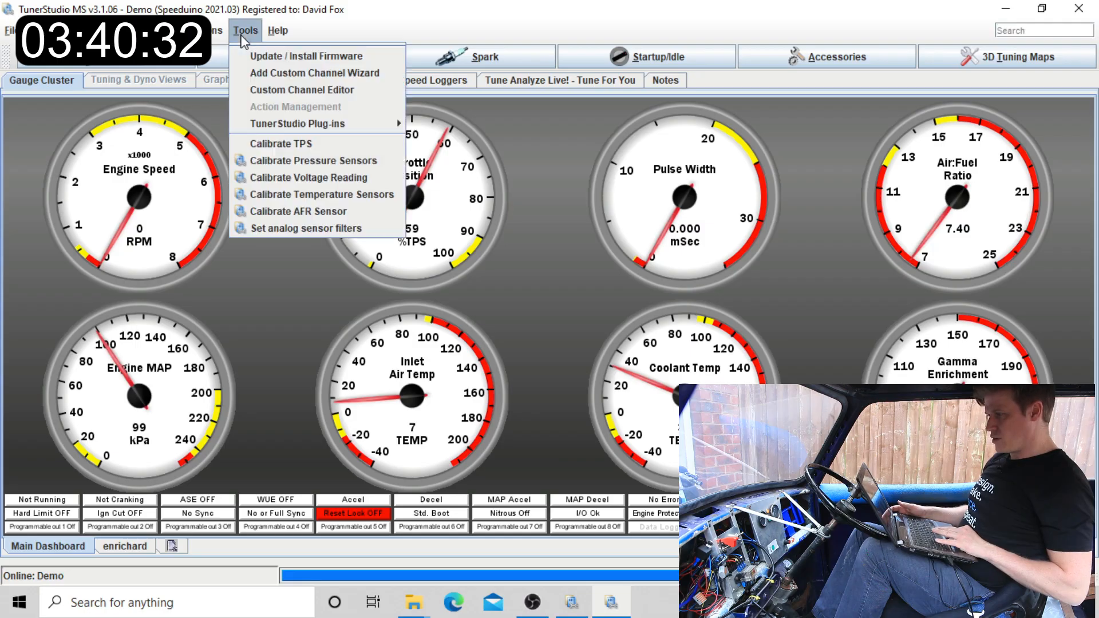
mouse_move(280, 177)
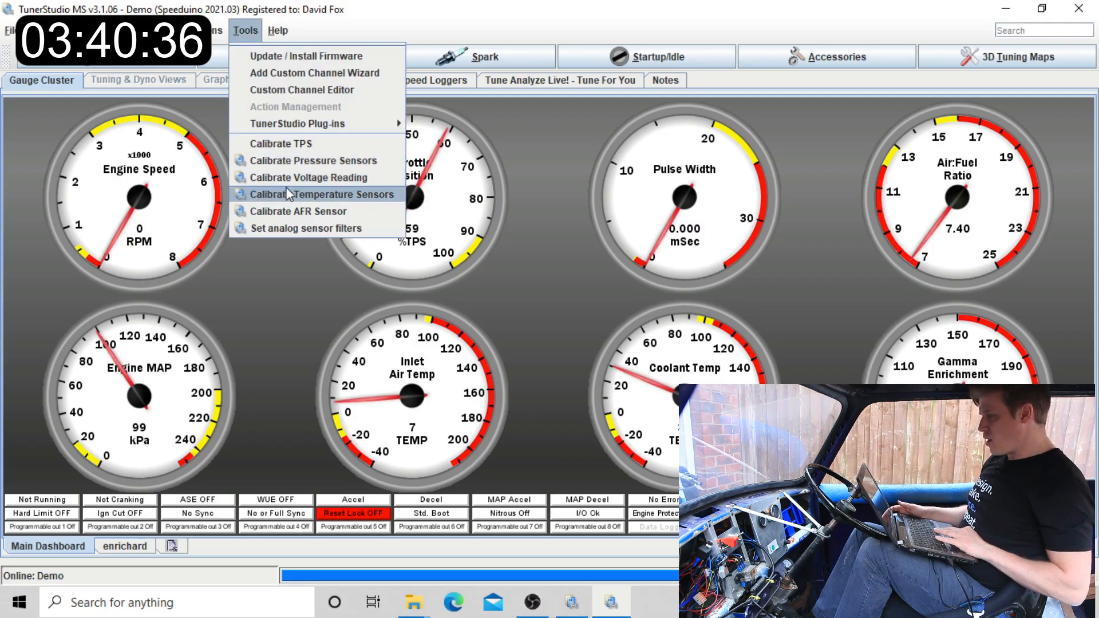
mouse_move(543, 161)
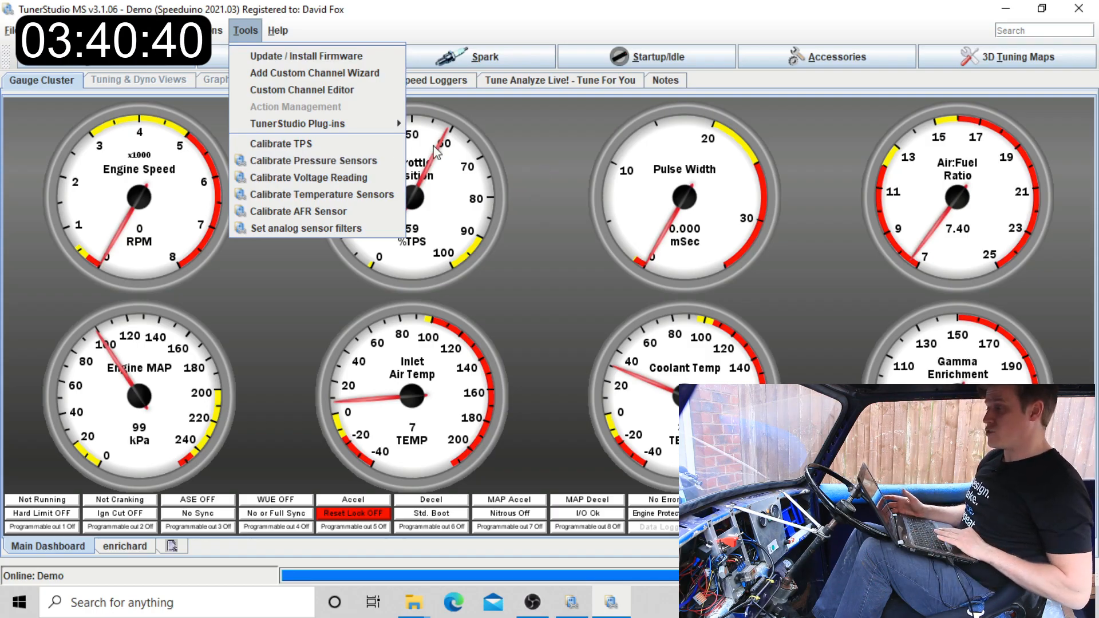
click(281, 144)
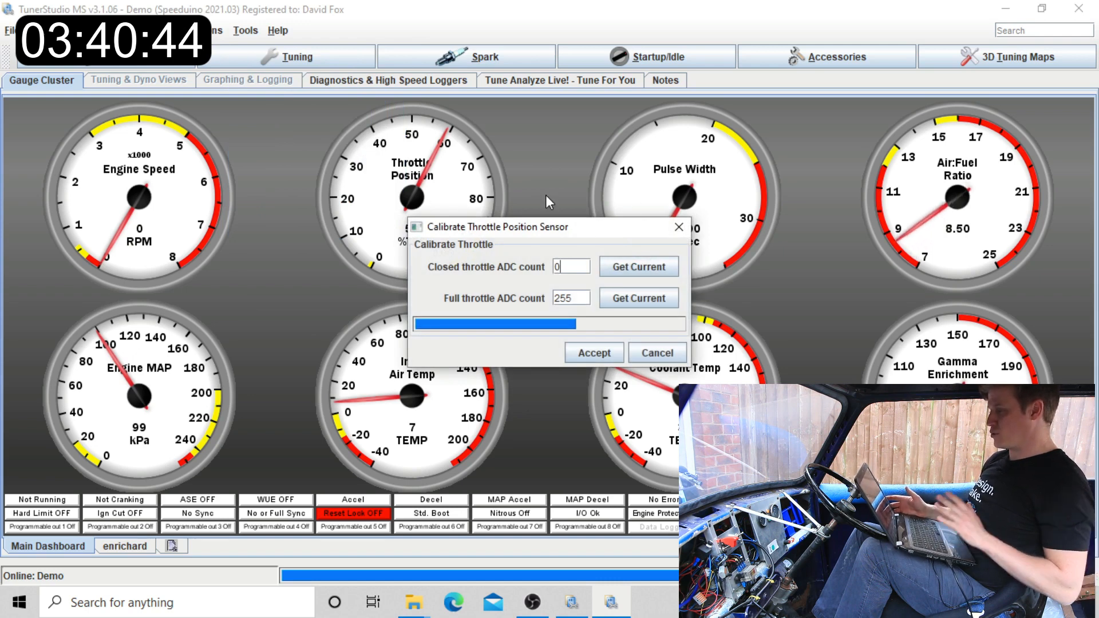
mouse_move(563, 257)
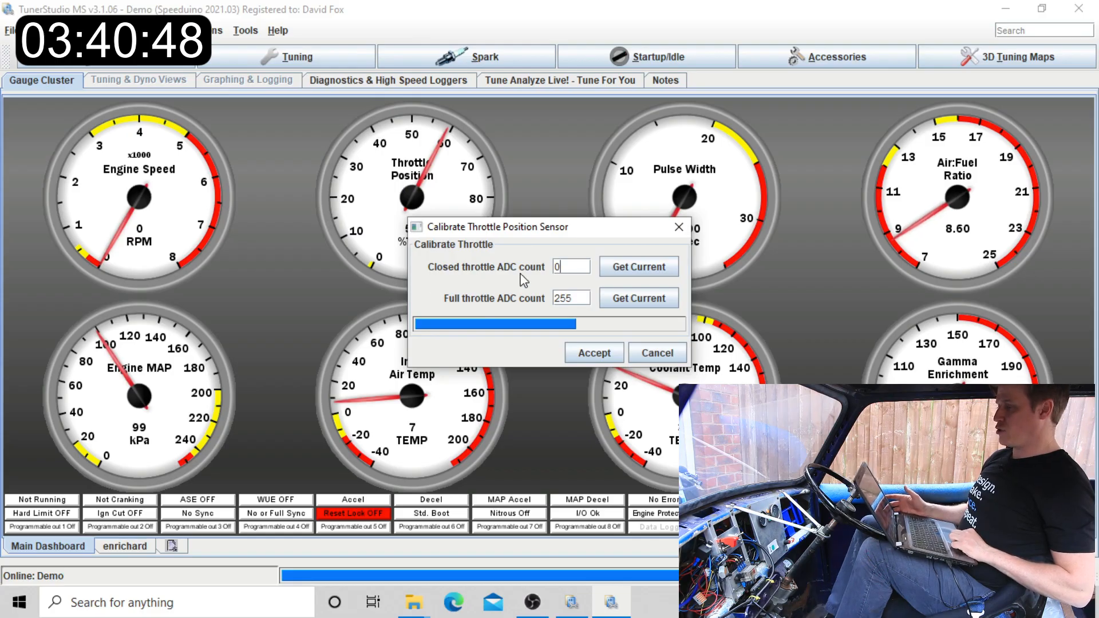
Step: Capture live readings as 152 closed and 235 full throttle, then accept and burn to the ECU
click(637, 267)
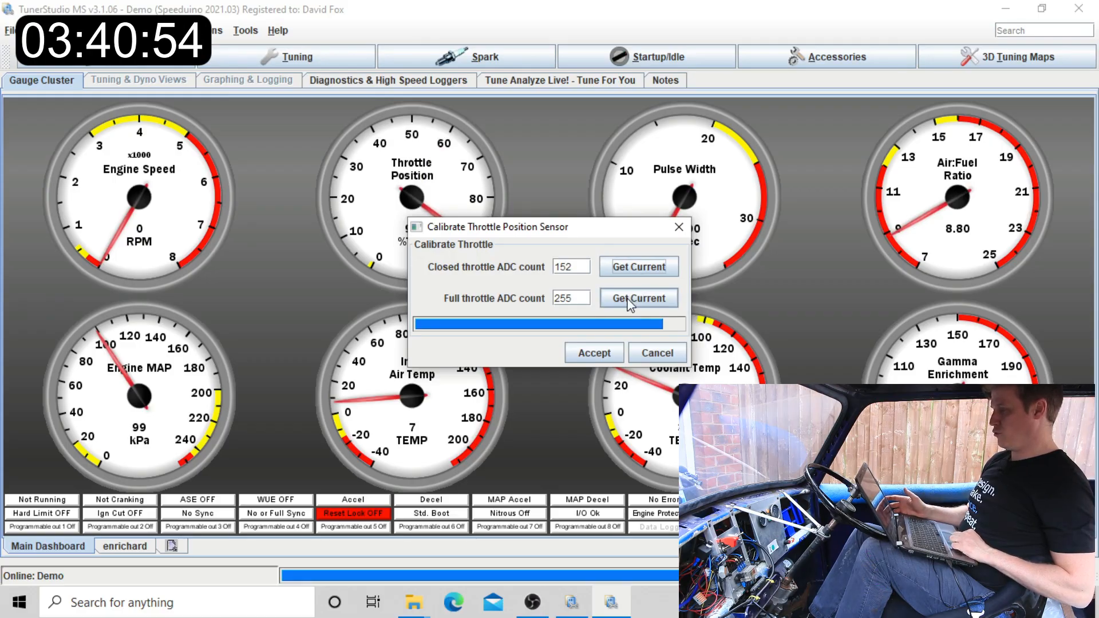
click(638, 298)
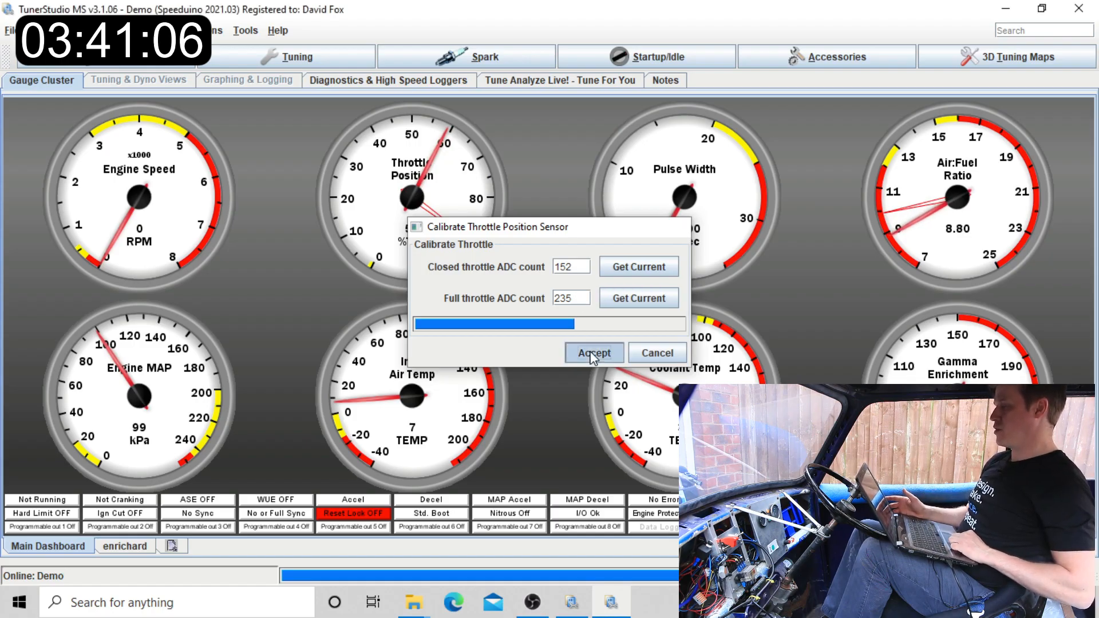
click(592, 352)
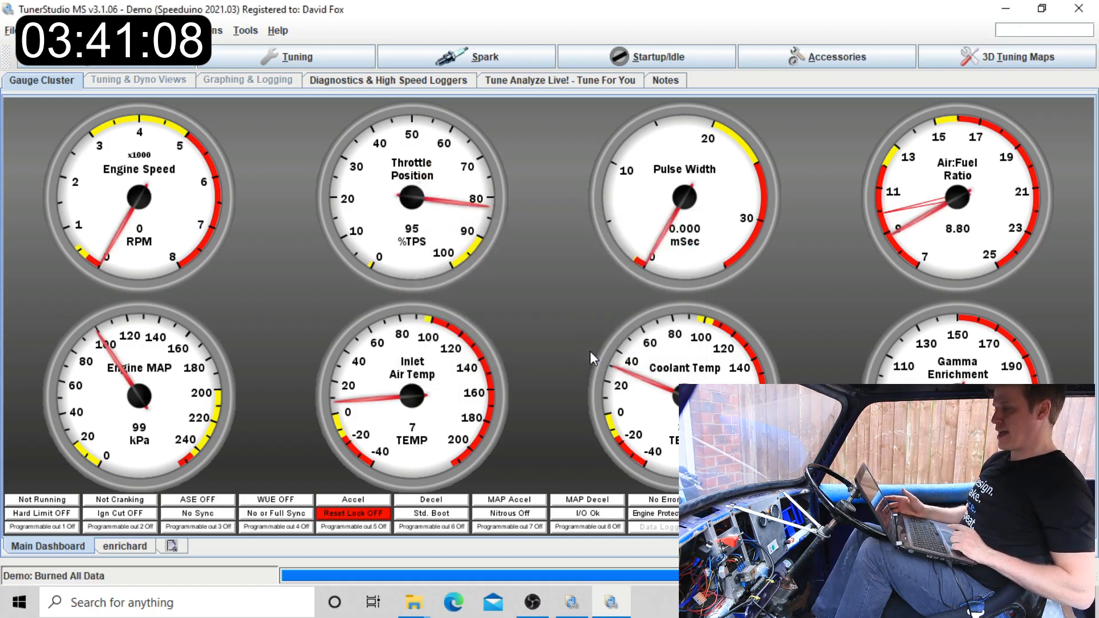